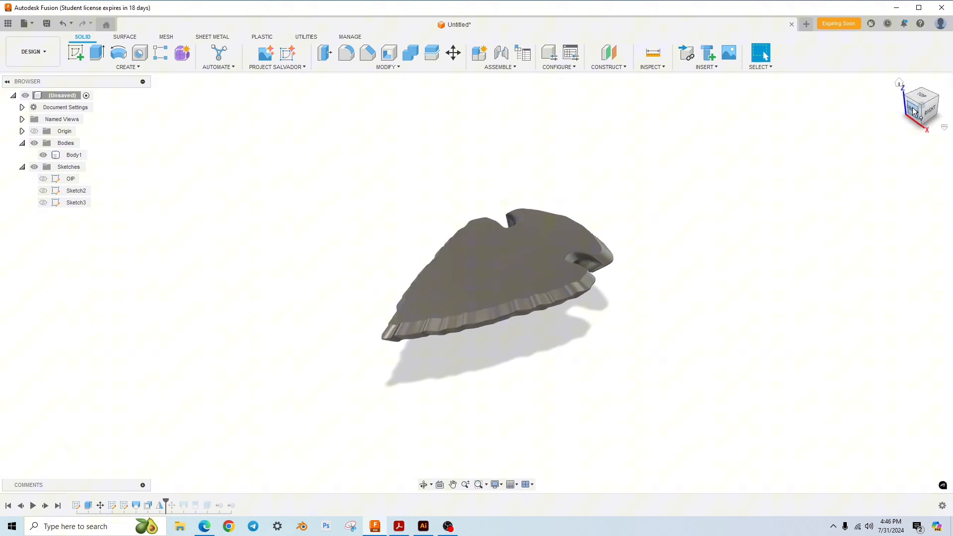
# - View the arrowhead from the Front, Top and Left ViewCube faces, then return to the Home view
pyautogui.click(915, 108)
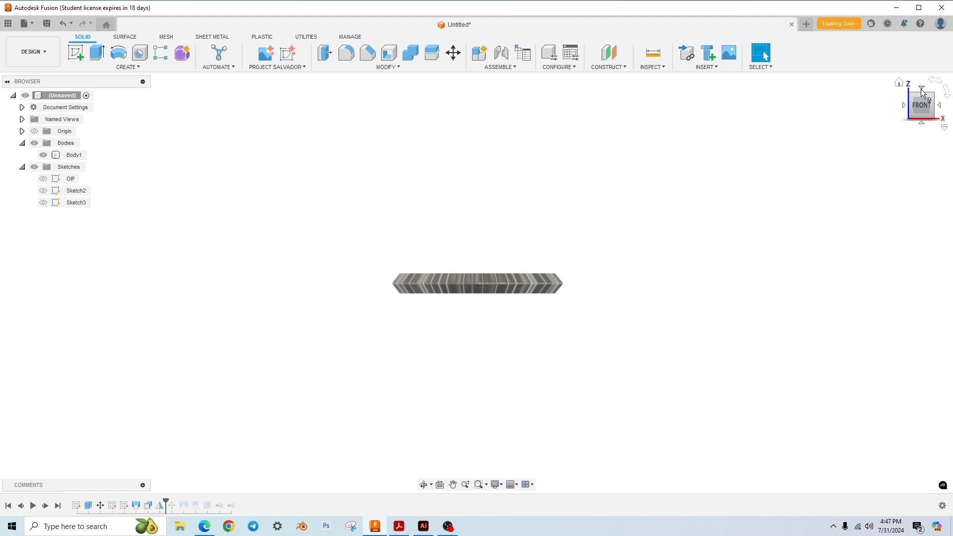
pyautogui.click(920, 89)
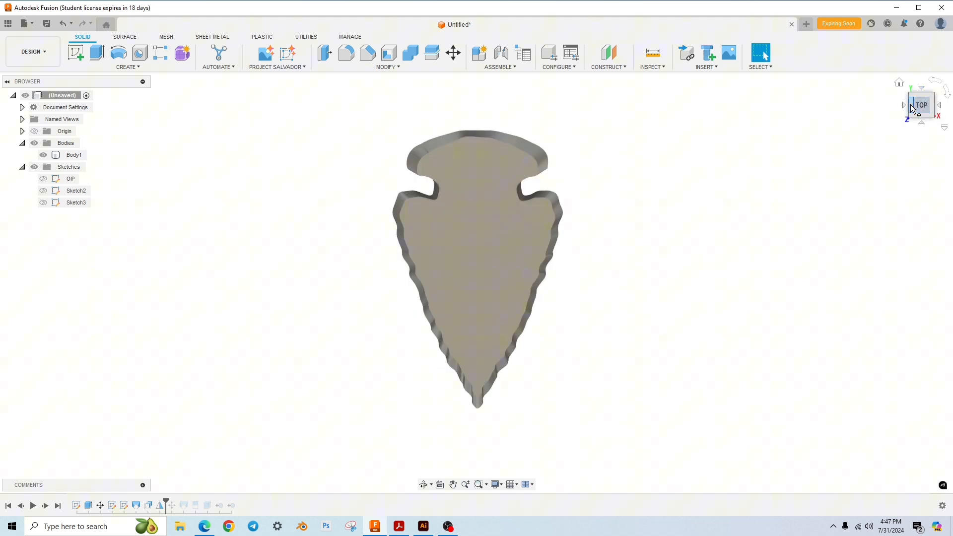
pyautogui.click(904, 105)
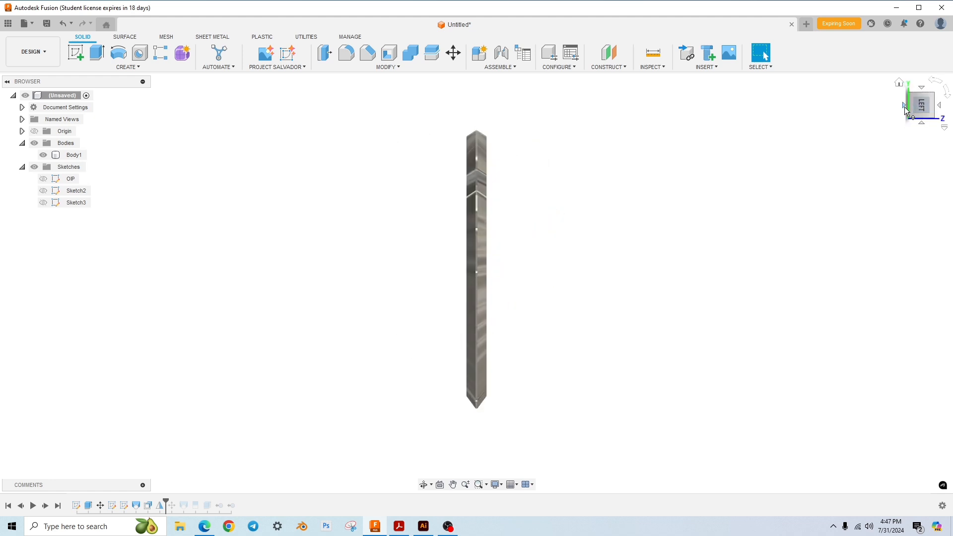
pyautogui.click(921, 104)
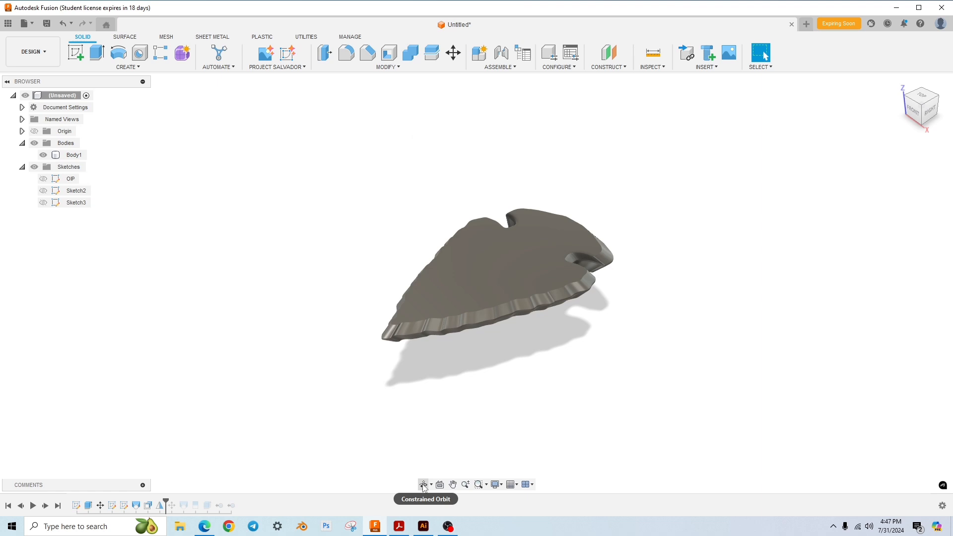
# - Choose Free Orbit from the navigation bar's Orbit tool
pyautogui.click(423, 484)
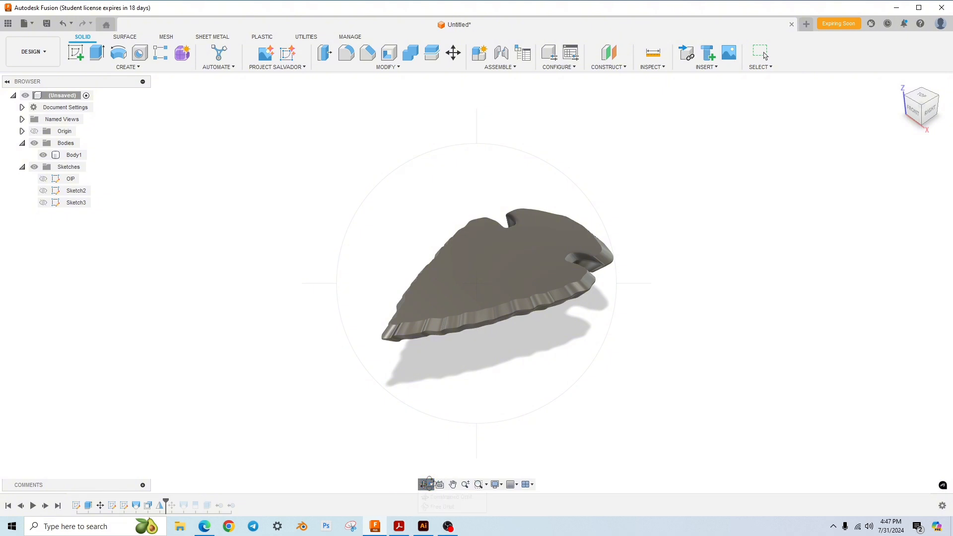
pyautogui.click(427, 485)
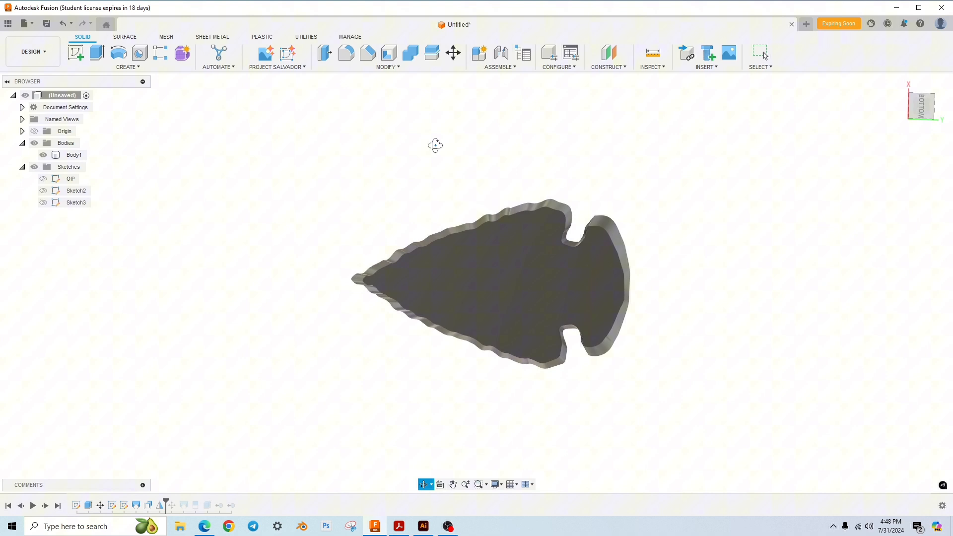
# - Orbit the arrowhead from its underside round to a low angled view of the top face and serrated edge
pyautogui.moveTo(435, 145); pyautogui.dragTo(469, 238)
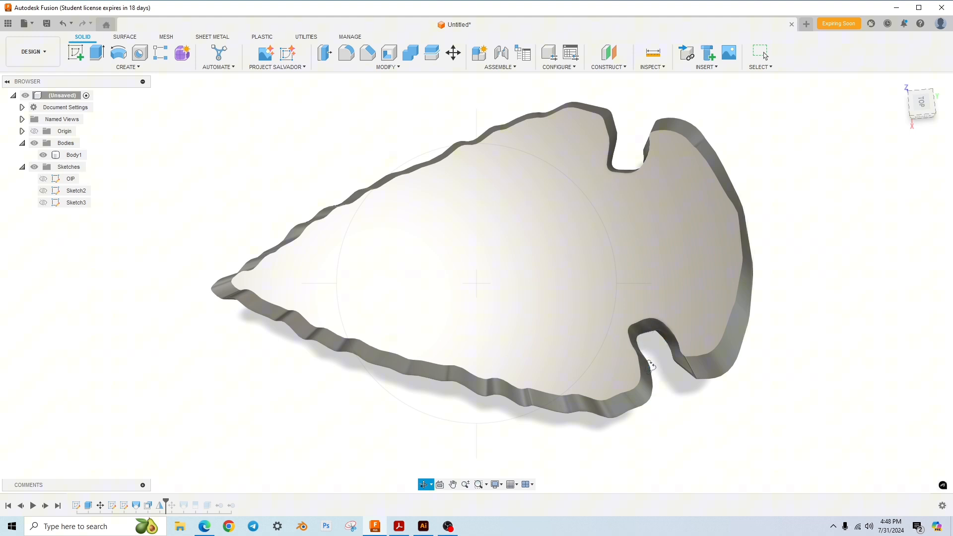
pyautogui.moveTo(647, 364); pyautogui.dragTo(708, 288)
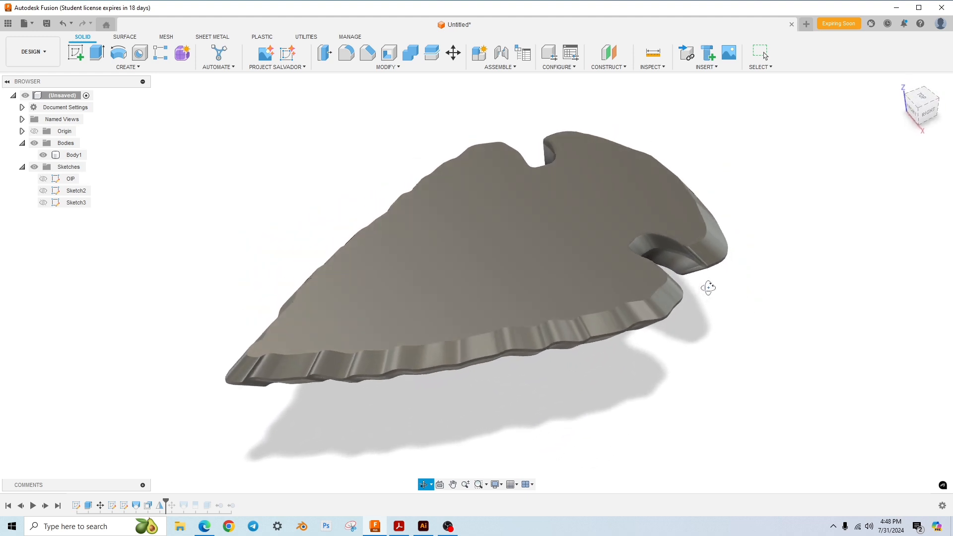
pyautogui.moveTo(708, 288); pyautogui.dragTo(673, 292)
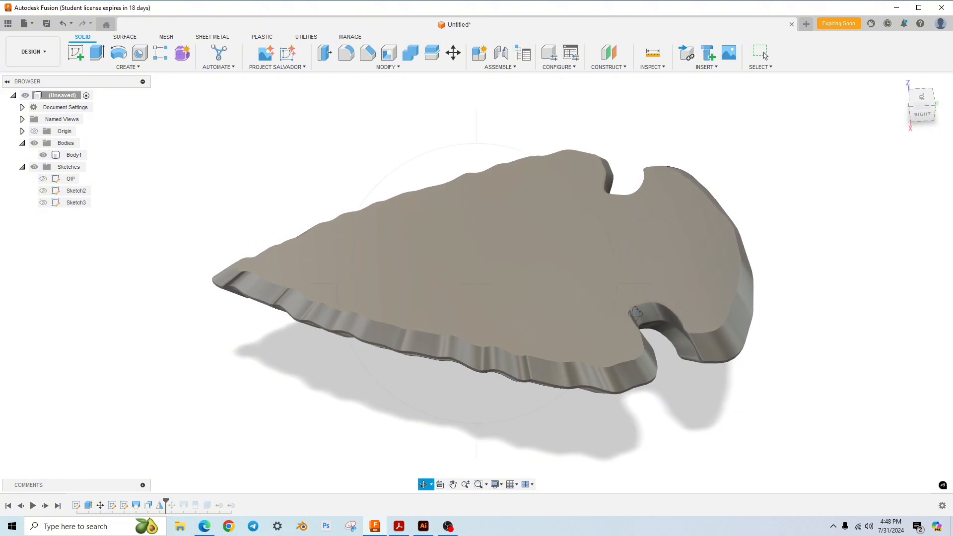
# - Zoom in close on the base notch and orbit around the tang and rounded edge
pyautogui.moveTo(632, 310); pyautogui.dragTo(613, 285)
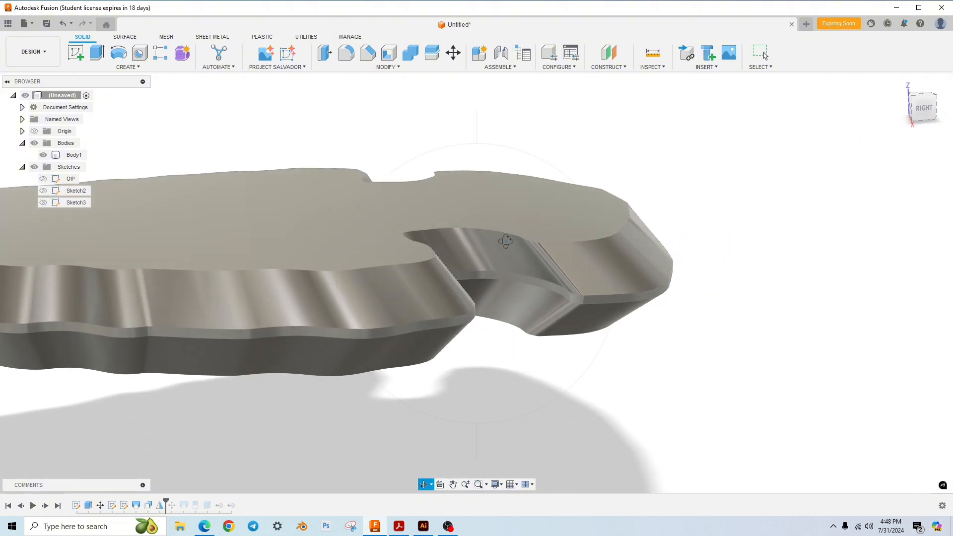
pyautogui.moveTo(504, 241); pyautogui.dragTo(549, 203)
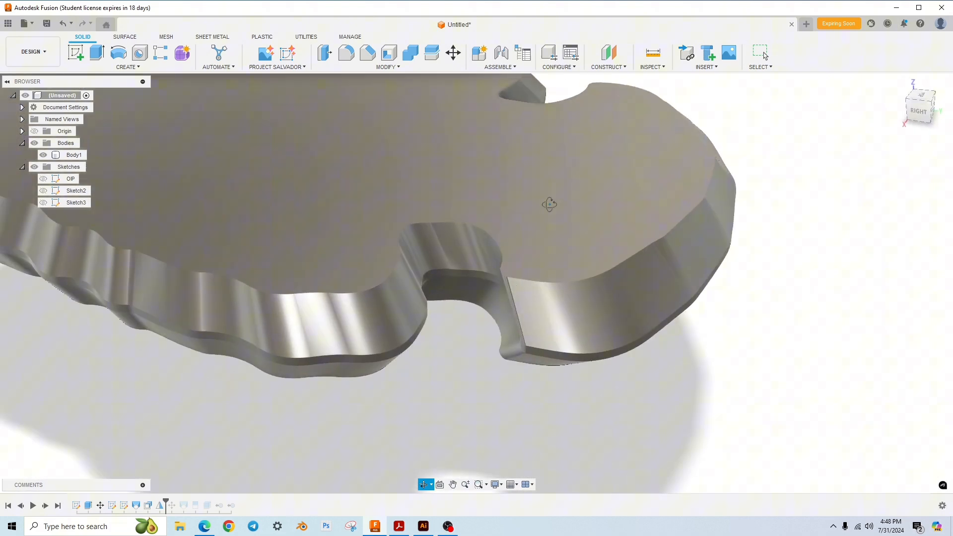
pyautogui.moveTo(549, 204); pyautogui.dragTo(717, 236)
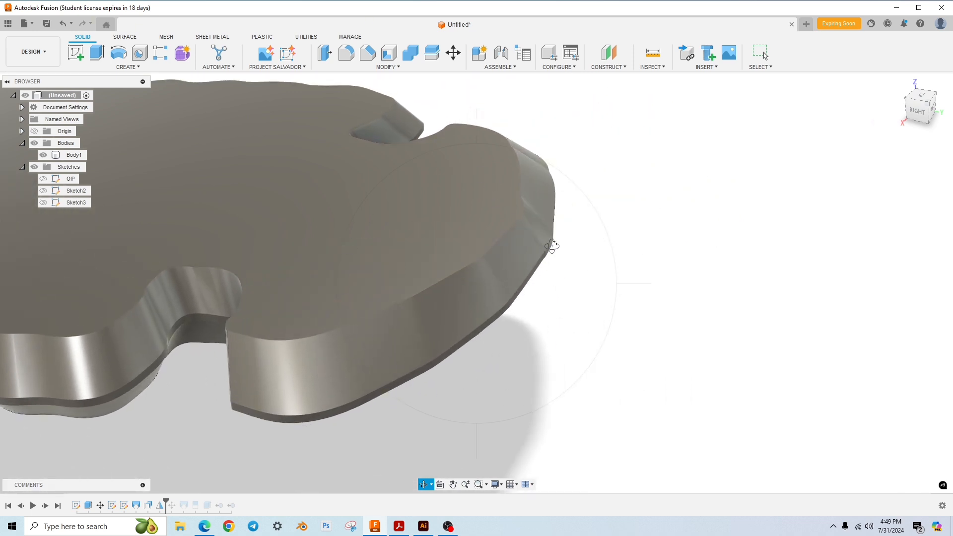
pyautogui.moveTo(551, 245); pyautogui.dragTo(466, 223)
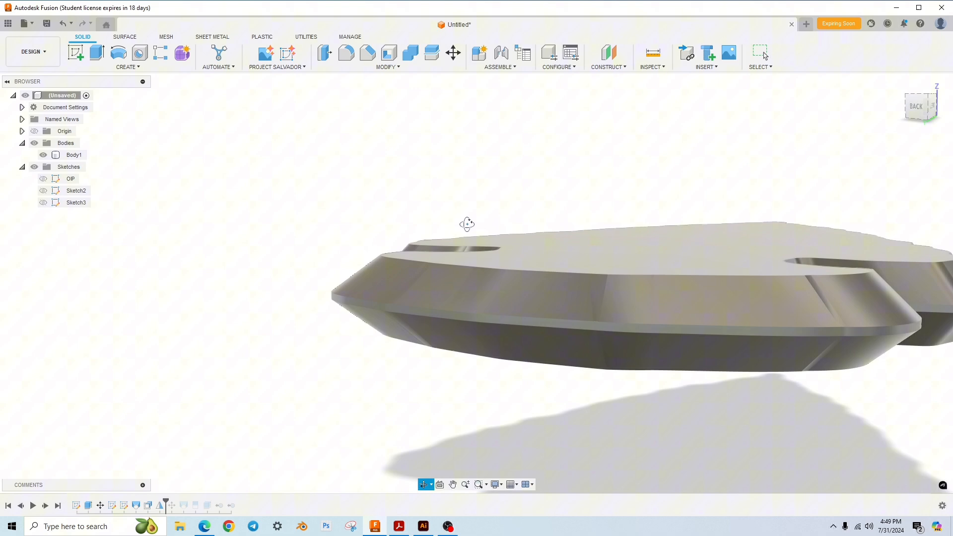
pyautogui.moveTo(467, 223); pyautogui.dragTo(516, 252)
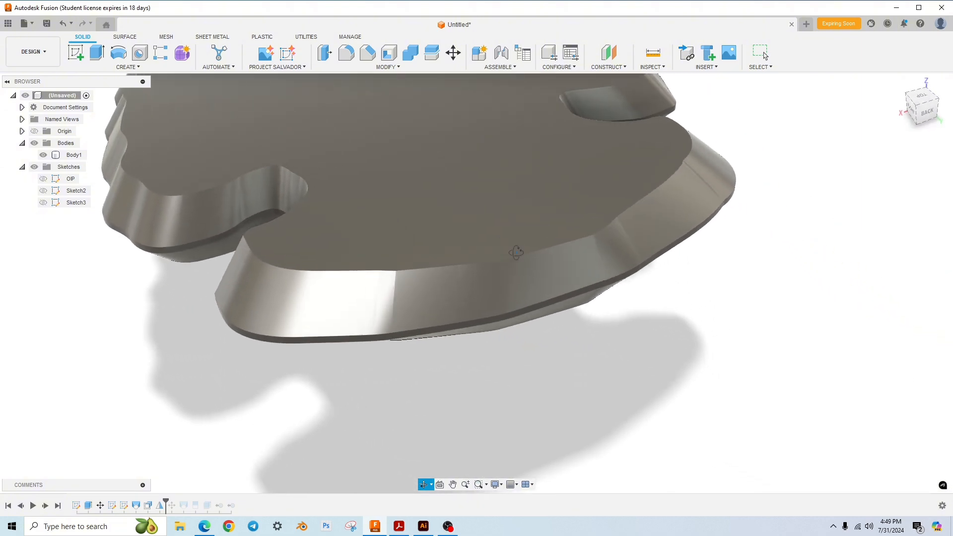
# - Pull back to the whole arrowhead and orbit to a low tilted view from behind
pyautogui.moveTo(517, 252); pyautogui.dragTo(364, 261)
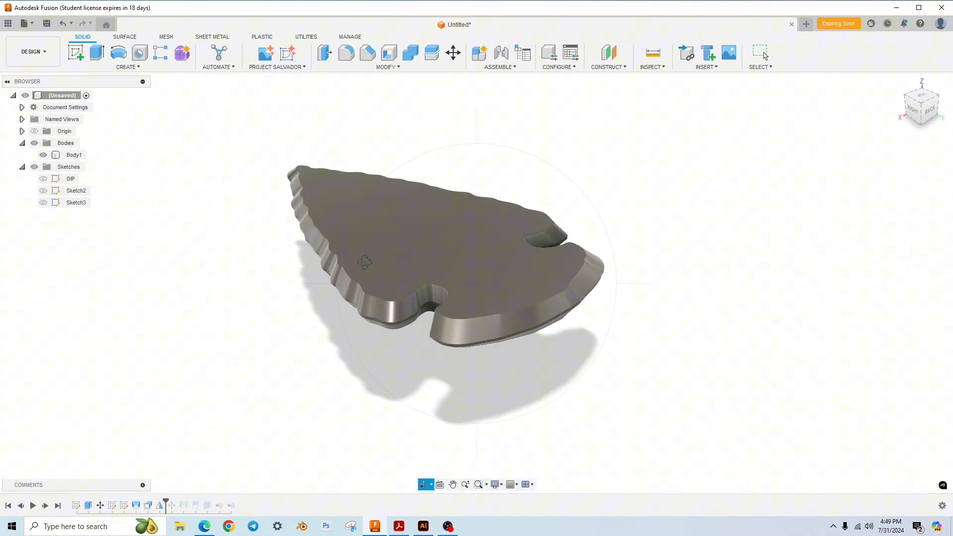
pyautogui.moveTo(365, 261); pyautogui.dragTo(295, 322)
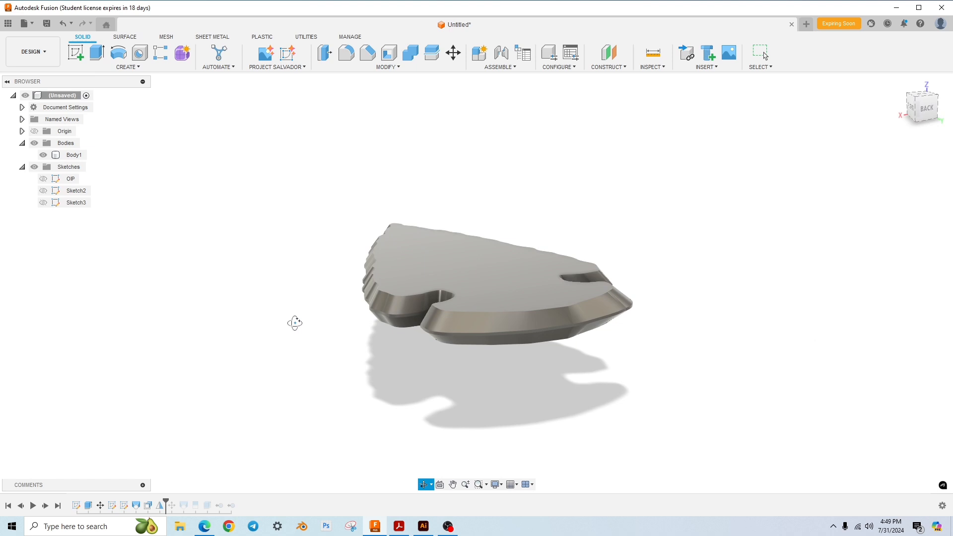
pyautogui.moveTo(295, 322); pyautogui.dragTo(321, 340)
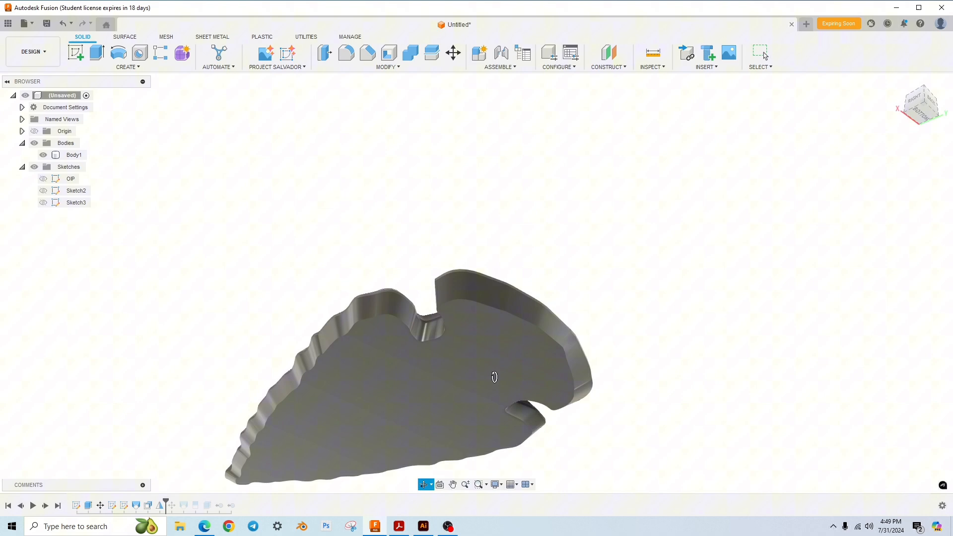
# - Orbit the arrowhead to views from behind with the point up and from the right
pyautogui.moveTo(495, 378); pyautogui.dragTo(469, 226)
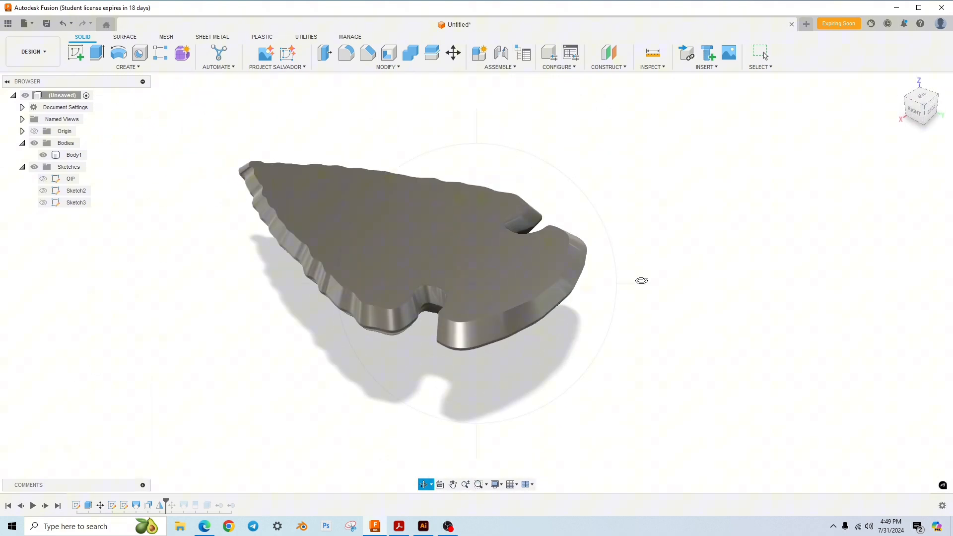
pyautogui.moveTo(641, 279); pyautogui.dragTo(840, 272)
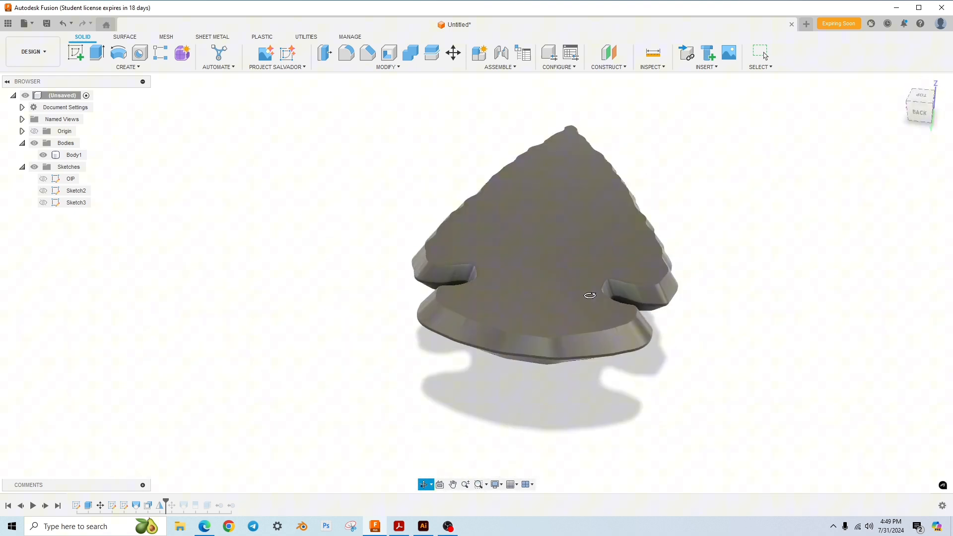
pyautogui.moveTo(590, 296); pyautogui.dragTo(394, 169)
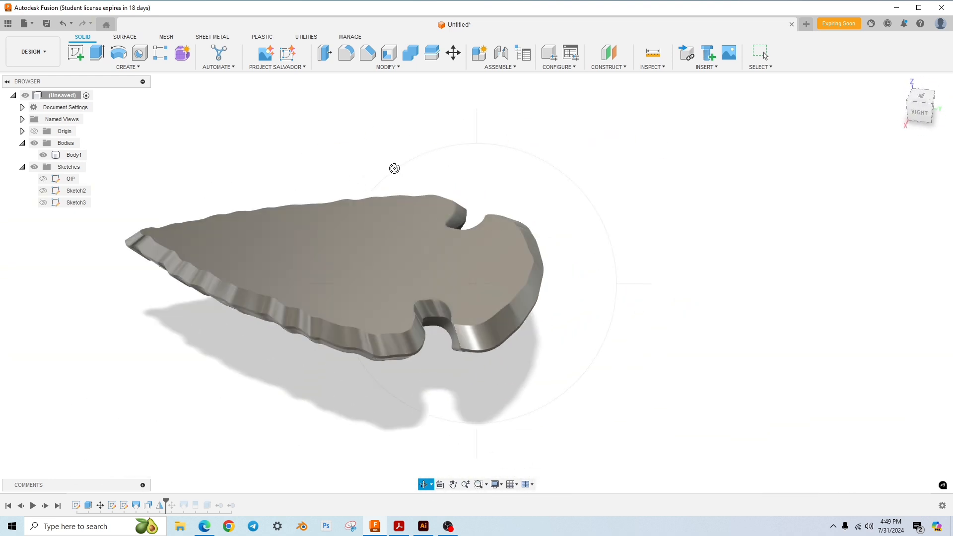
pyautogui.moveTo(394, 169); pyautogui.dragTo(340, 314)
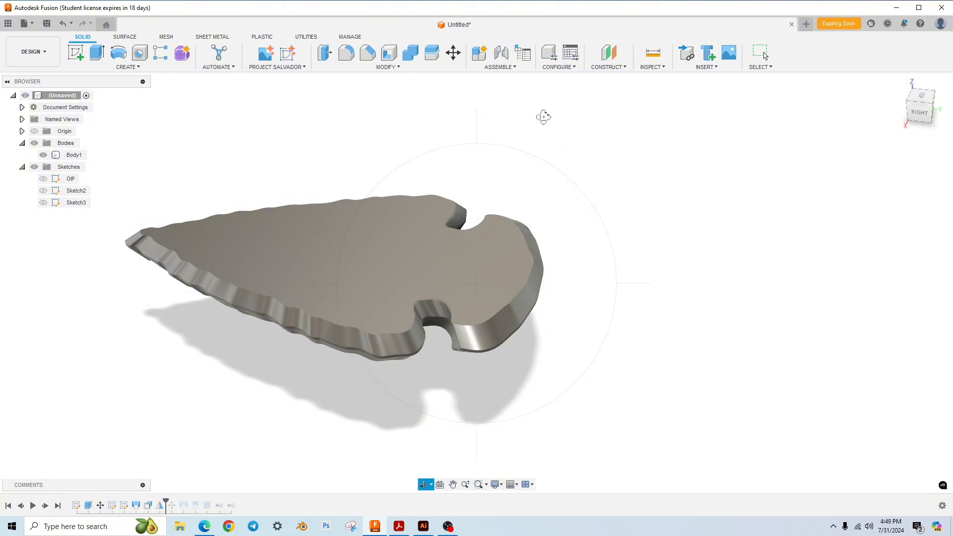
# - Tilt the arrowhead steeply onto its side, view the top face, then return to the Home view
pyautogui.moveTo(542, 117); pyautogui.dragTo(342, 295)
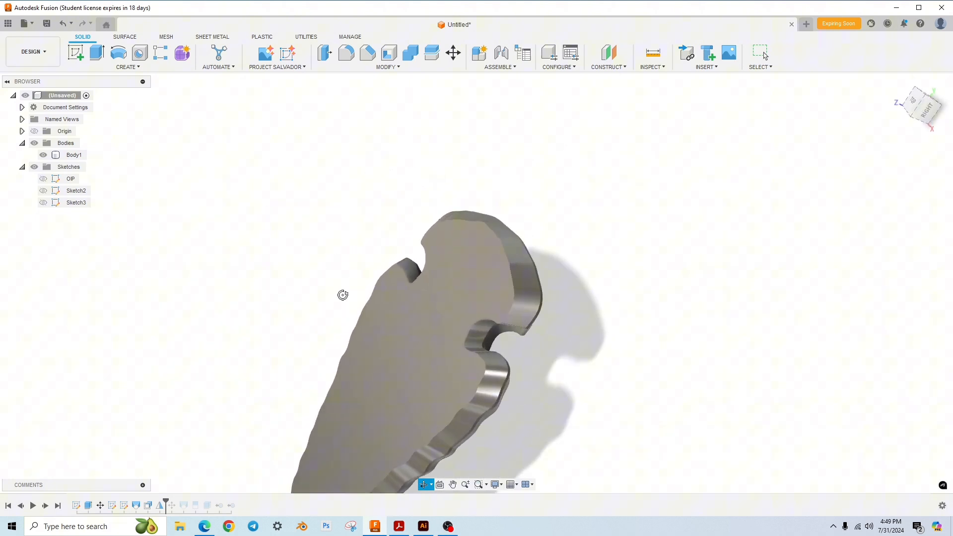
pyautogui.moveTo(343, 295); pyautogui.dragTo(415, 188)
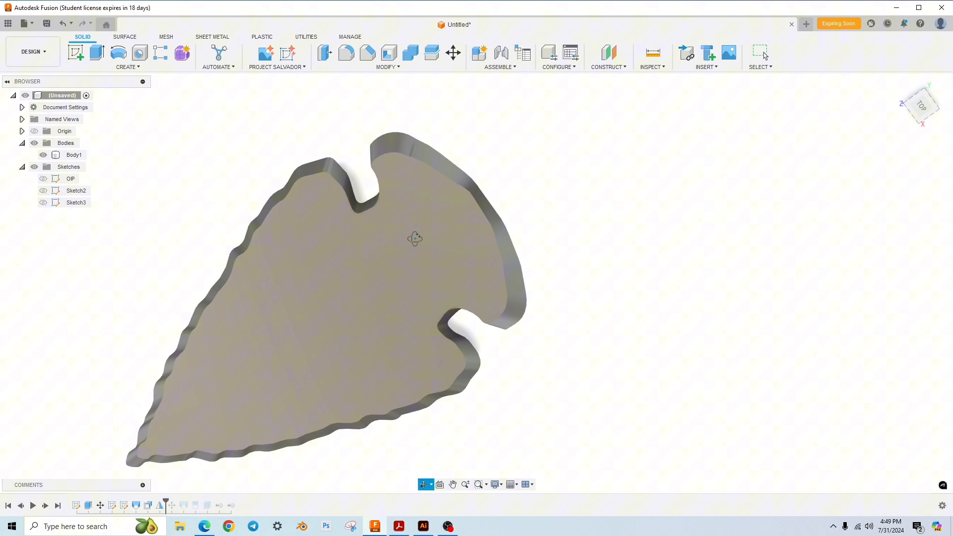
pyautogui.moveTo(414, 238); pyautogui.dragTo(375, 215)
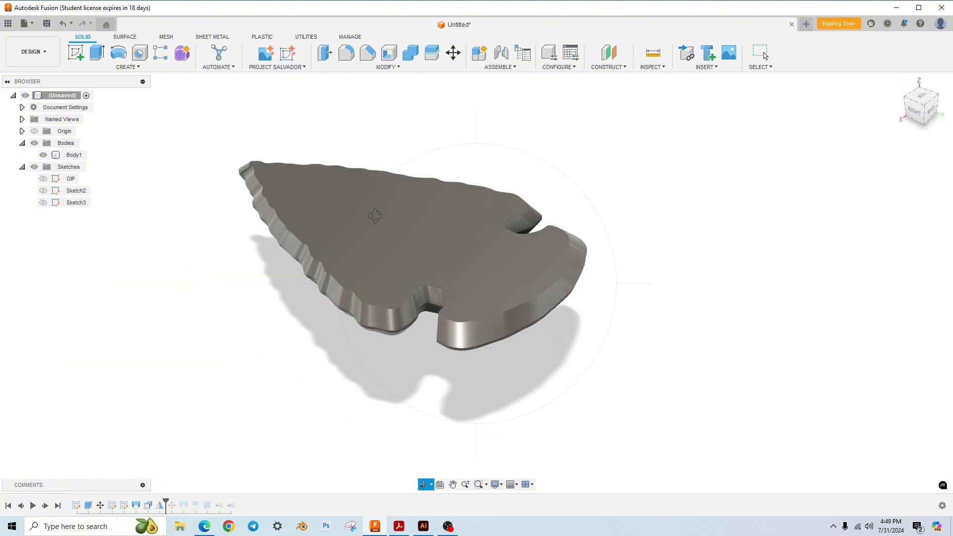
# - Zoom and pan the arrowhead, then view its thin edge-on profile from the front at a low side angle
pyautogui.moveTo(375, 216); pyautogui.dragTo(478, 276)
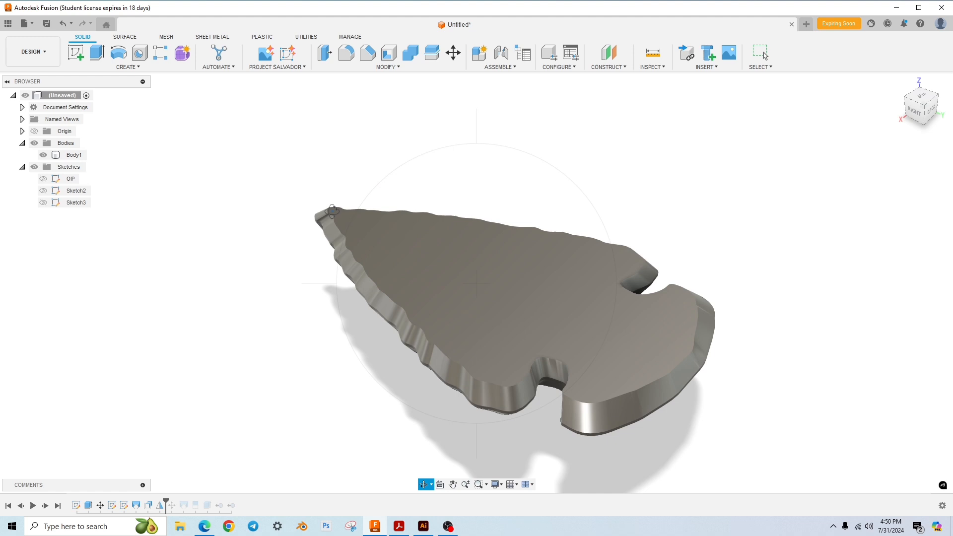
pyautogui.moveTo(335, 212); pyautogui.dragTo(464, 270)
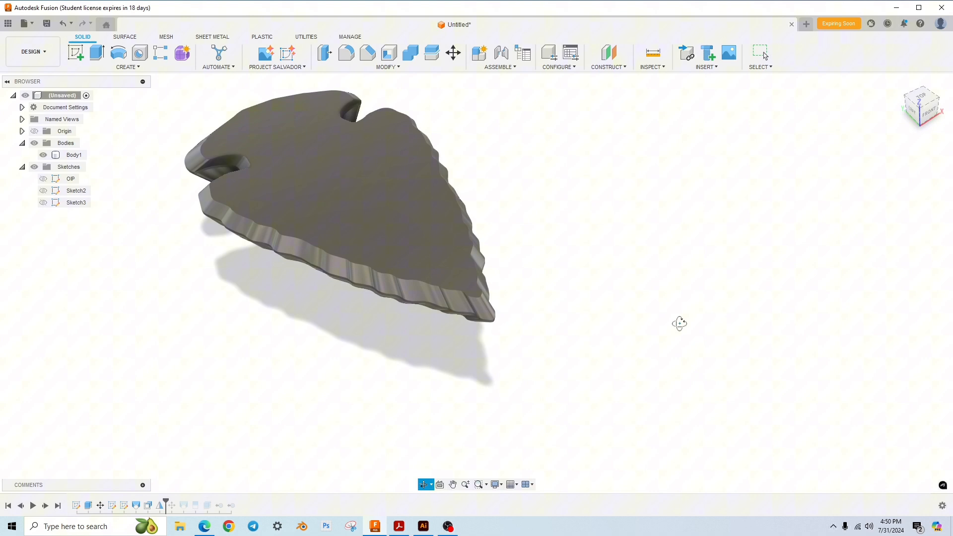
pyautogui.moveTo(679, 323); pyautogui.dragTo(467, 329)
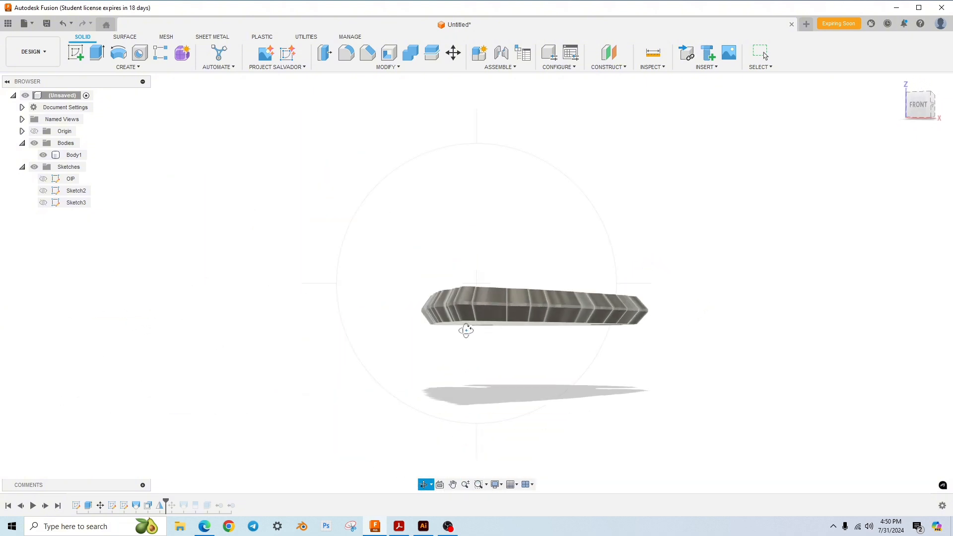
pyautogui.moveTo(466, 329); pyautogui.dragTo(519, 321)
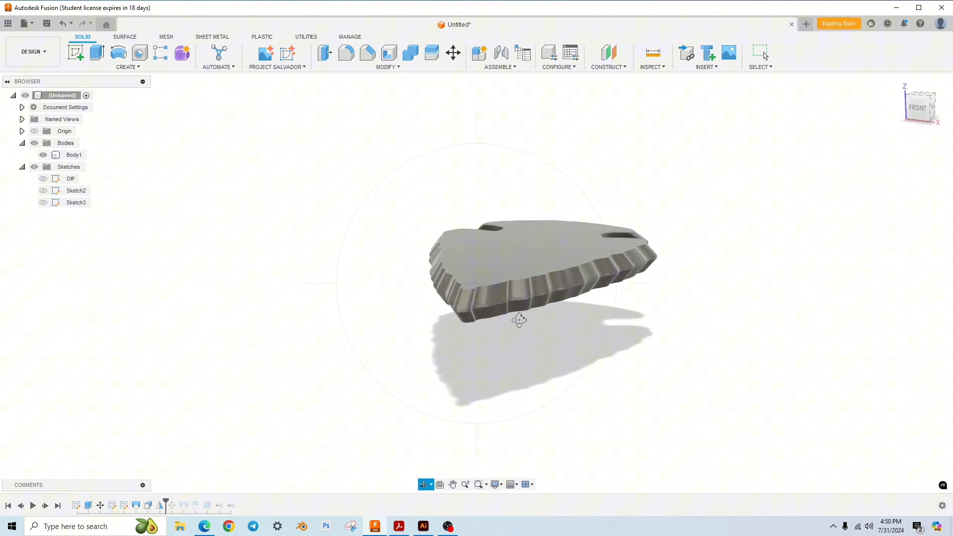
# - Orbit to a low angle and zoom in on the arrowhead's long serrated edge
pyautogui.moveTo(518, 318); pyautogui.dragTo(415, 437)
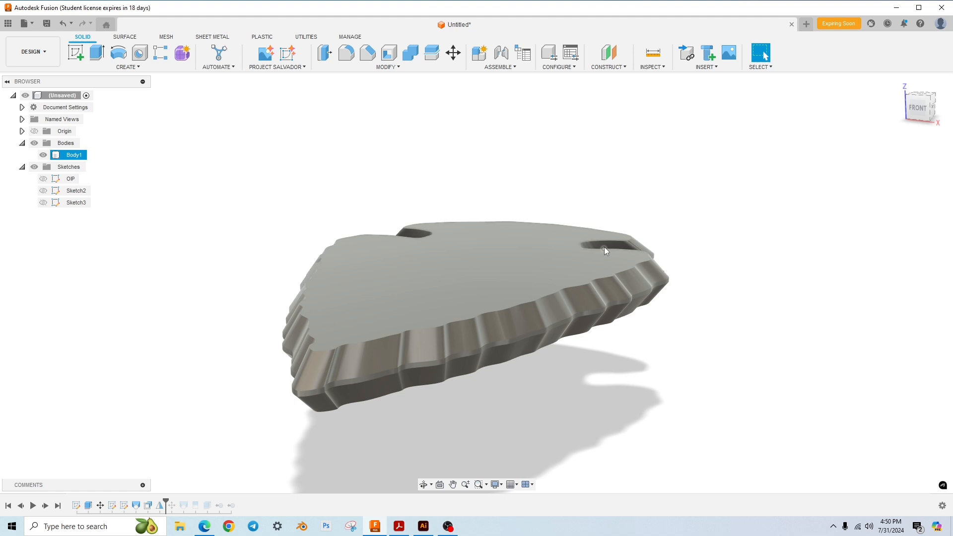
pyautogui.scroll(3)
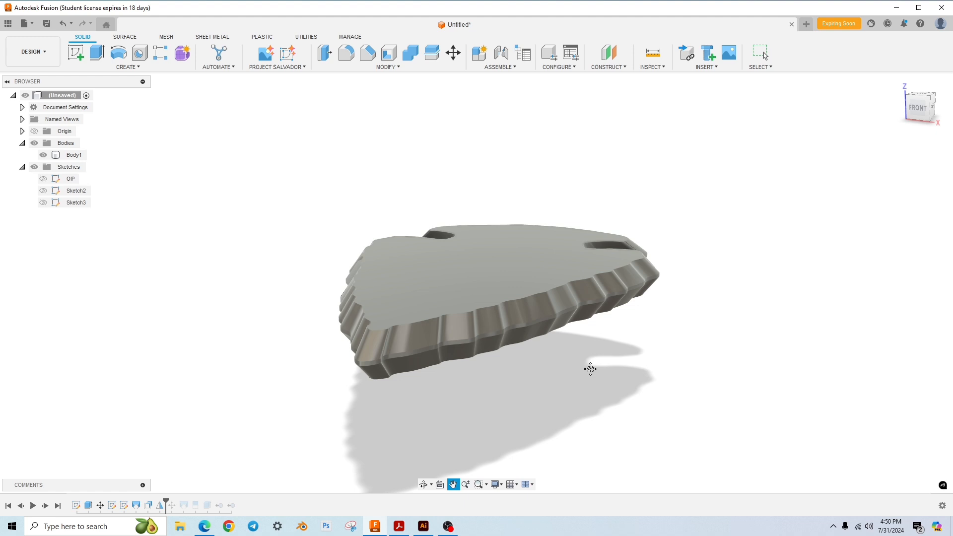
# - Pan the arrowhead to the left of the canvas and back toward the centre
pyautogui.moveTo(589, 368); pyautogui.dragTo(376, 375)
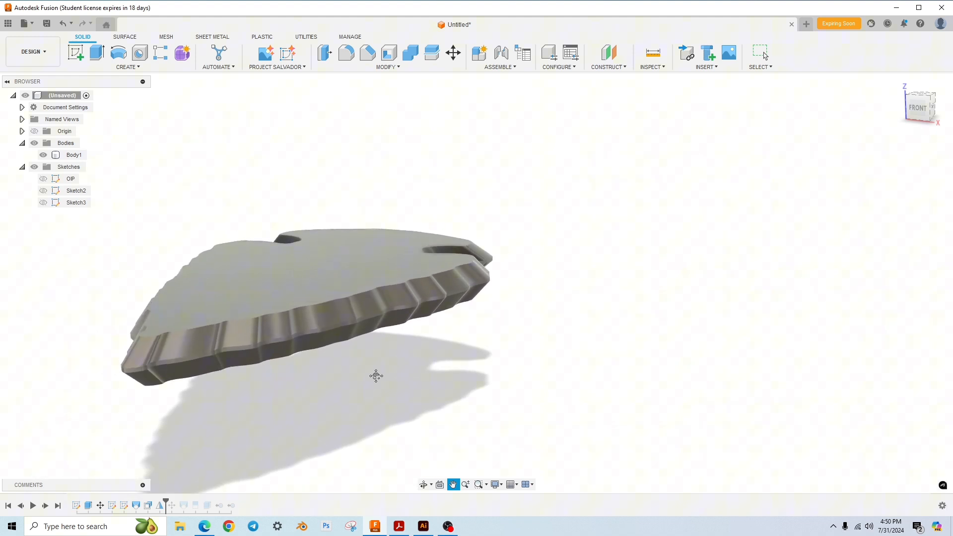
pyautogui.moveTo(375, 376); pyautogui.dragTo(560, 377)
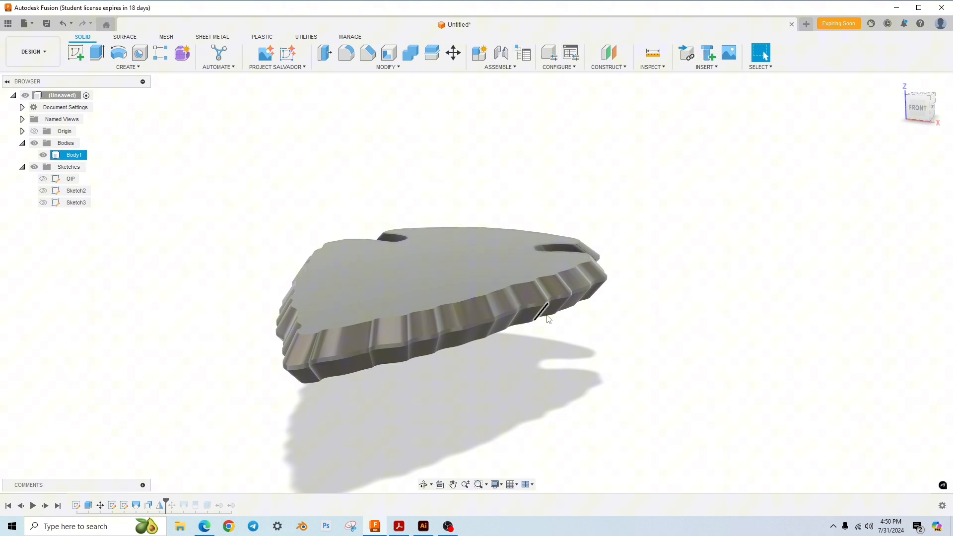
# - Orbit the arrowhead around to the back and over its whole top face
pyautogui.moveTo(547, 319); pyautogui.dragTo(556, 333)
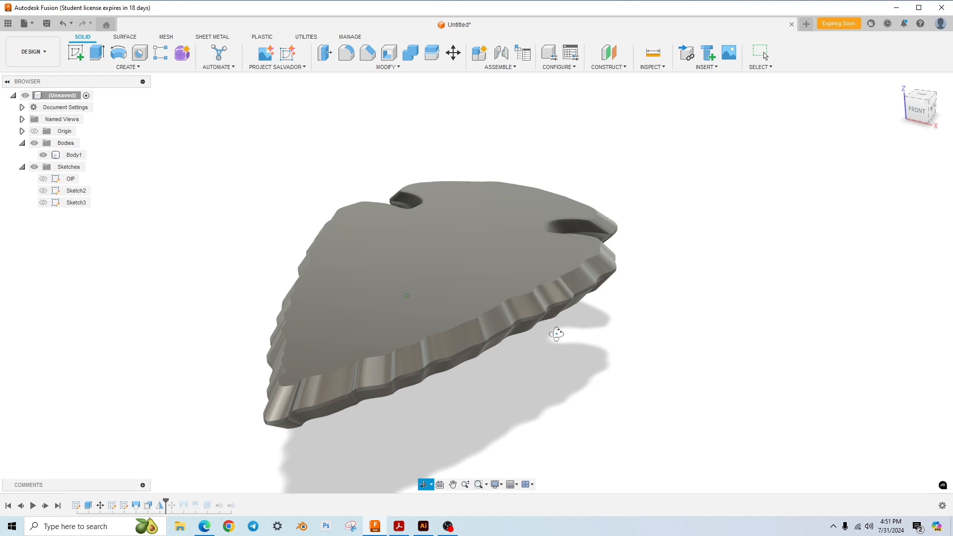
pyautogui.moveTo(556, 334); pyautogui.dragTo(420, 339)
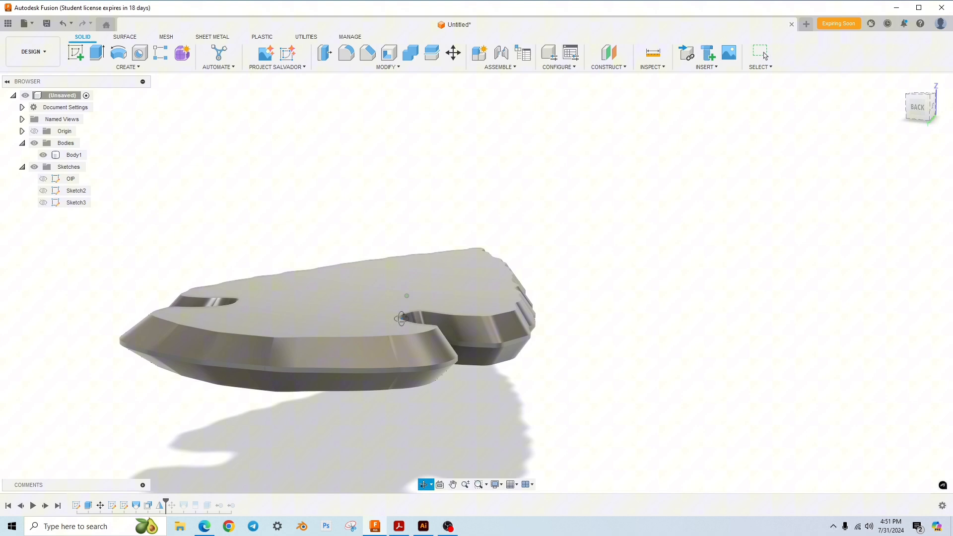
pyautogui.moveTo(401, 319); pyautogui.dragTo(419, 344)
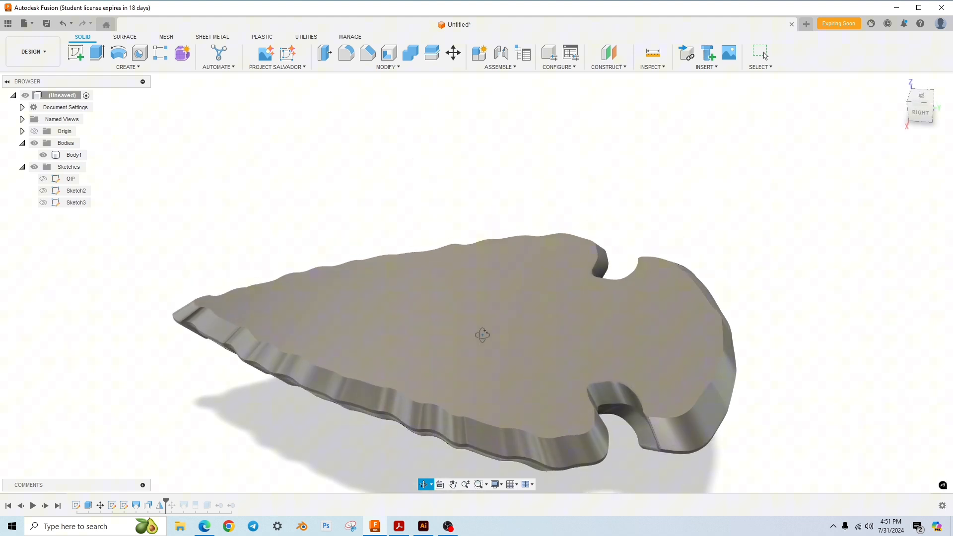
pyautogui.moveTo(482, 334); pyautogui.dragTo(525, 304)
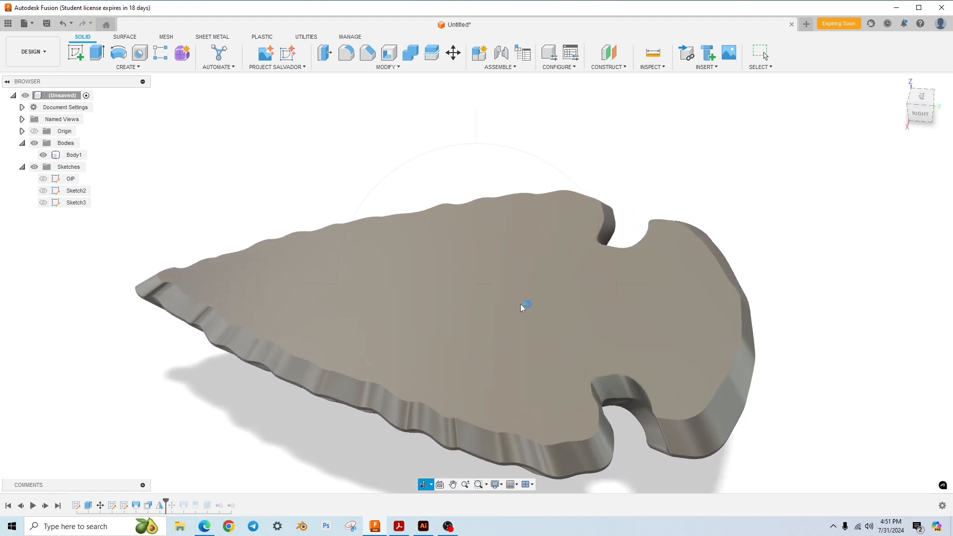
# - Flip to the underside, look down from above, then orbit to a low left-side view of the notched rim
pyautogui.moveTo(523, 304); pyautogui.dragTo(441, 255)
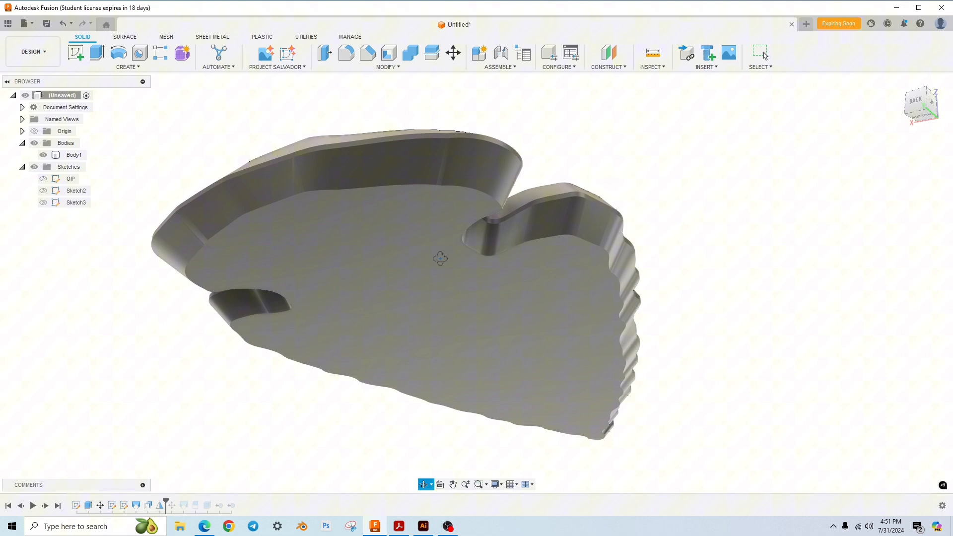
pyautogui.moveTo(426, 274); pyautogui.dragTo(426, 231)
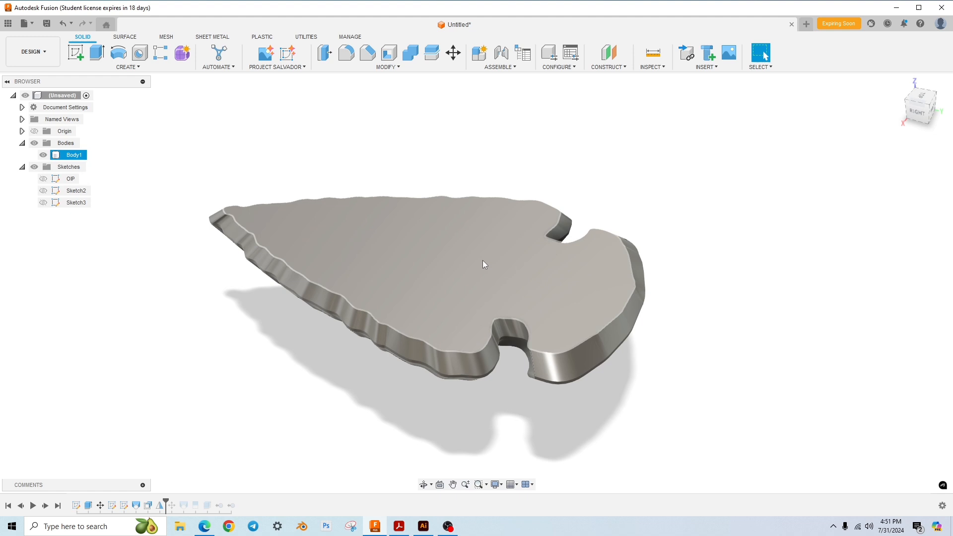
pyautogui.moveTo(484, 264); pyautogui.dragTo(457, 283)
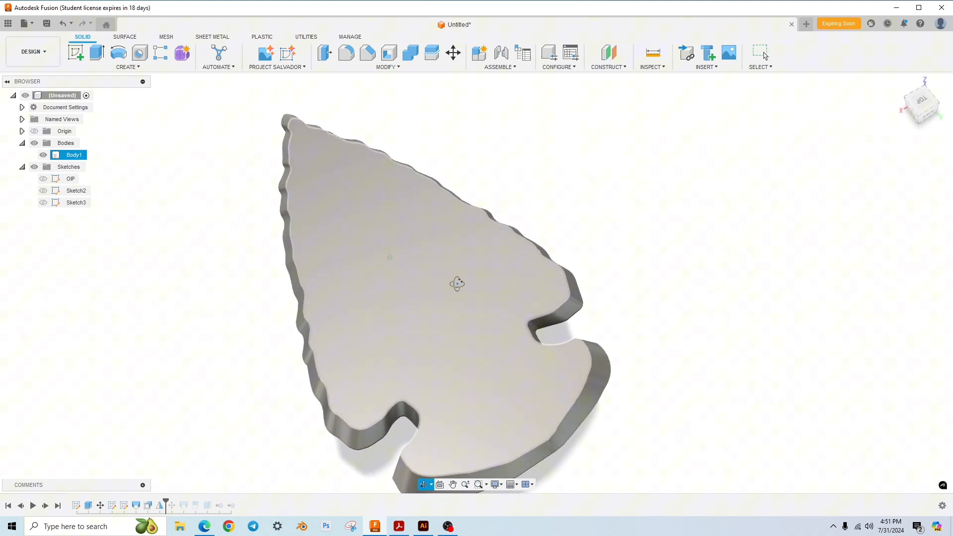
pyautogui.moveTo(457, 283); pyautogui.dragTo(389, 270)
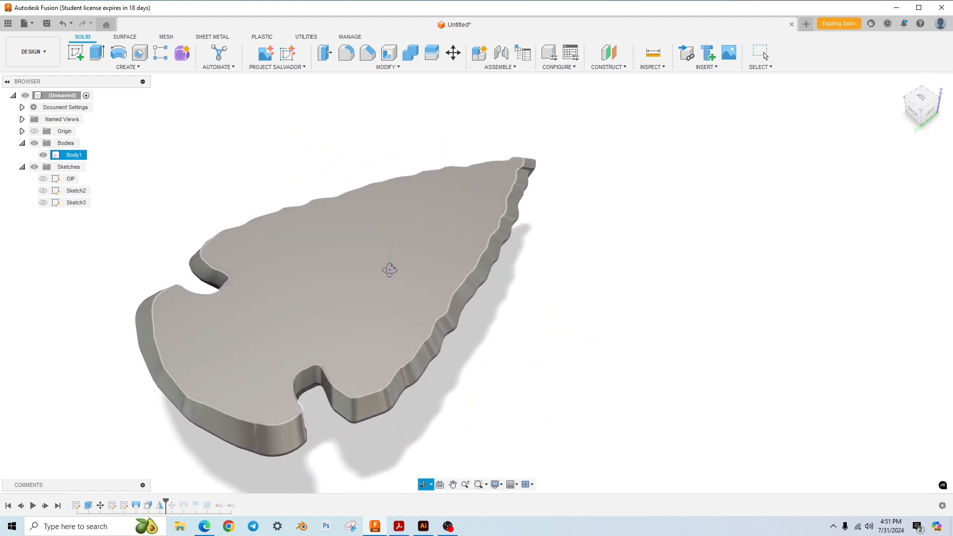
pyautogui.moveTo(389, 269); pyautogui.dragTo(300, 238)
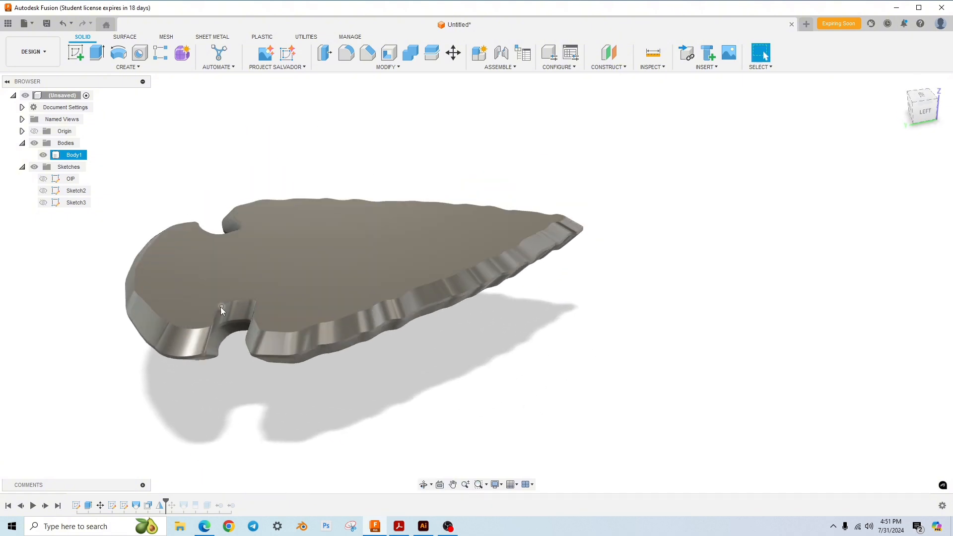
pyautogui.moveTo(226, 324)
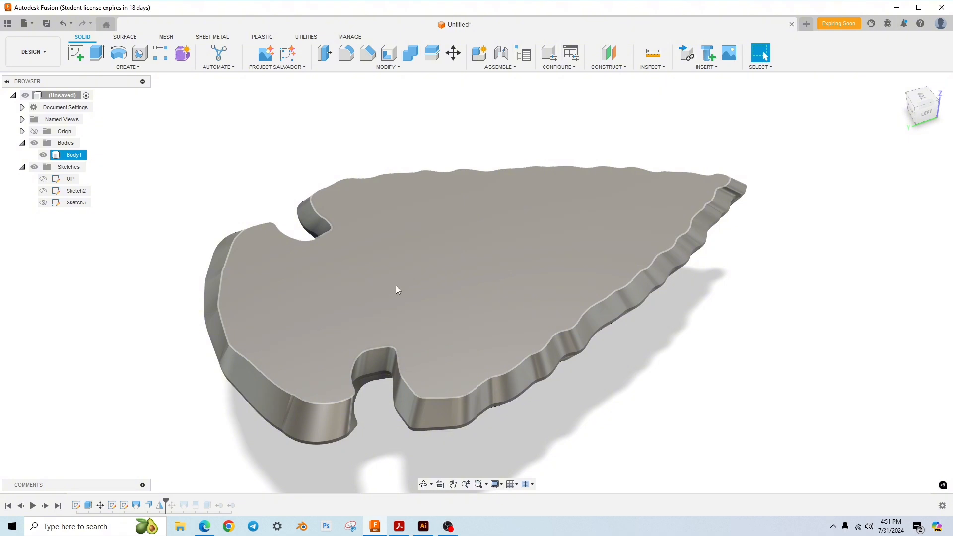
pyautogui.moveTo(462, 245)
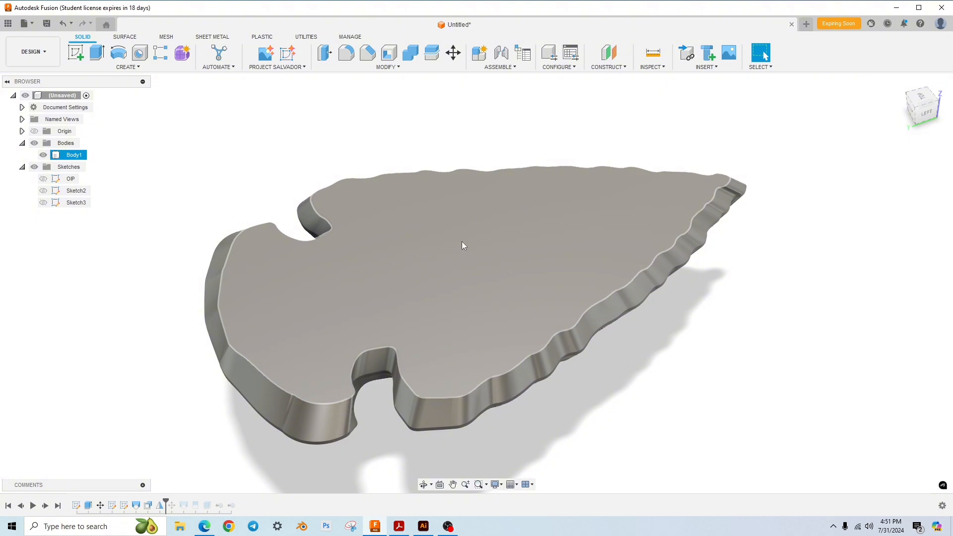
pyautogui.moveTo(481, 250)
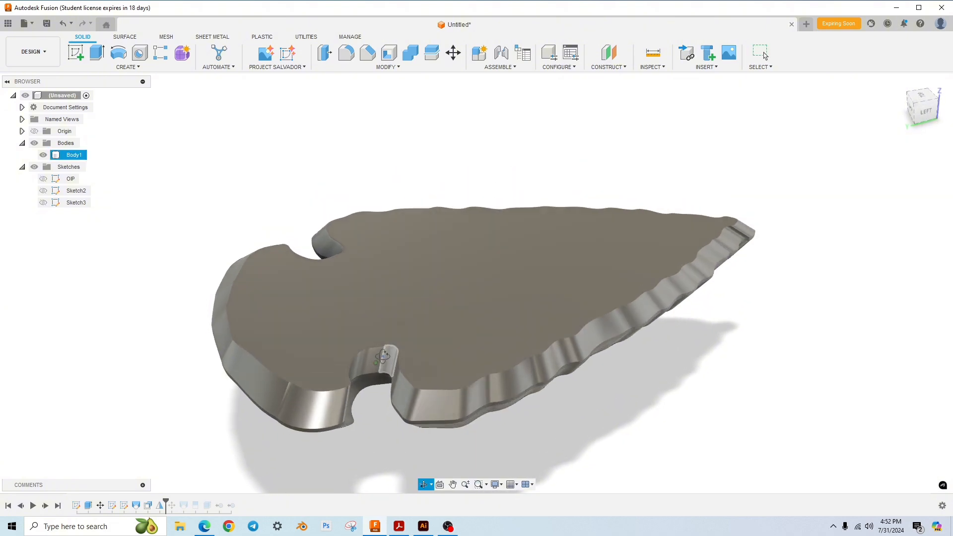
# - Zoom deep into the base notch, orbit around its wall, then zoom out to the whole arrowhead
pyautogui.moveTo(486, 274); pyautogui.dragTo(396, 307)
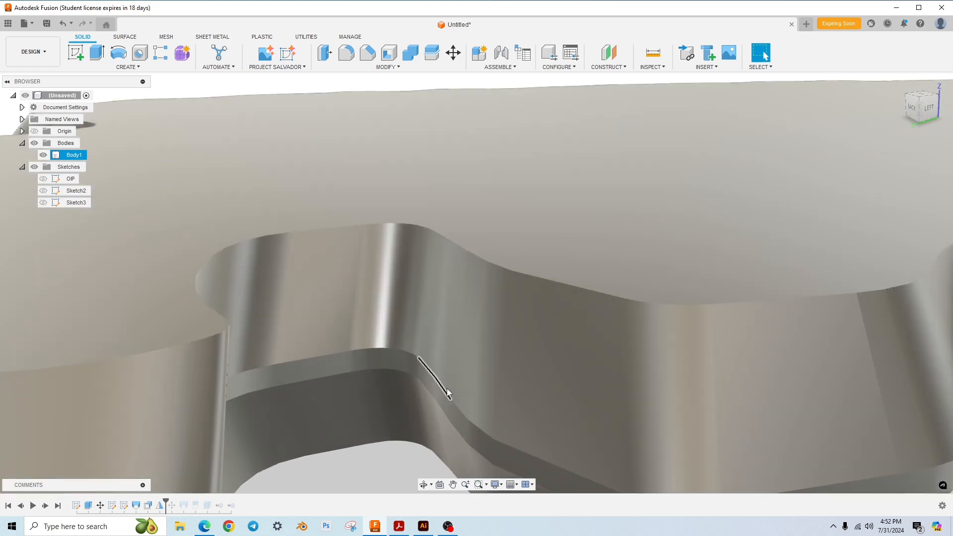
pyautogui.moveTo(446, 394); pyautogui.dragTo(438, 348)
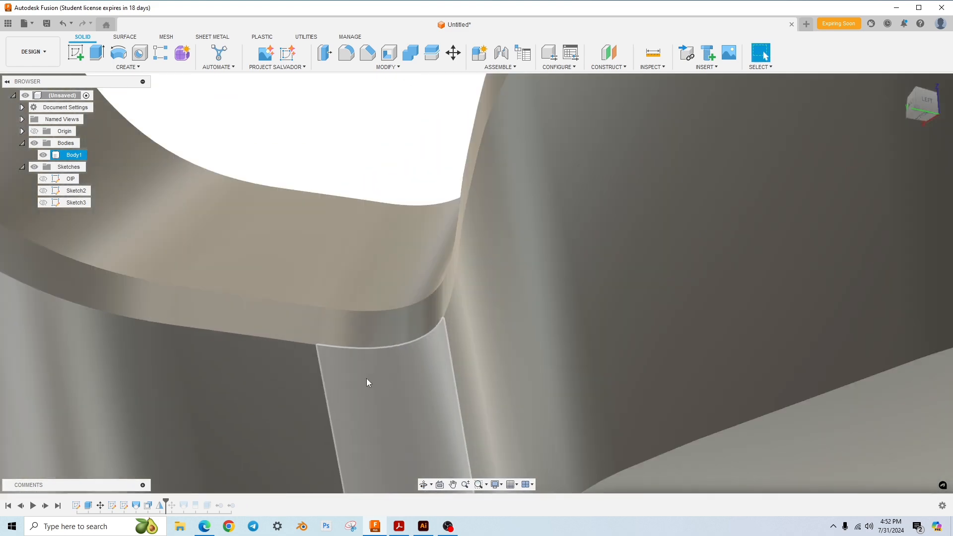
pyautogui.moveTo(367, 383); pyautogui.dragTo(380, 389)
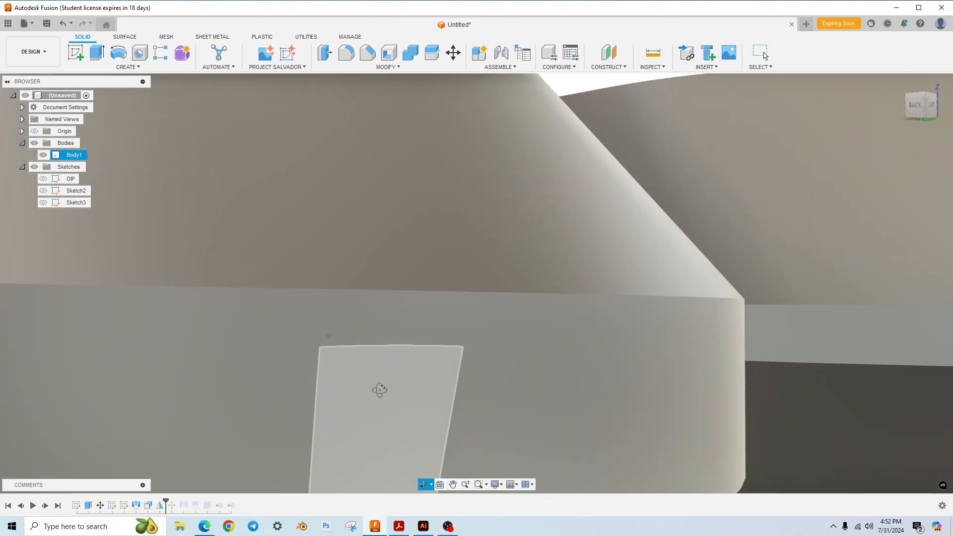
pyautogui.moveTo(381, 389); pyautogui.dragTo(393, 423)
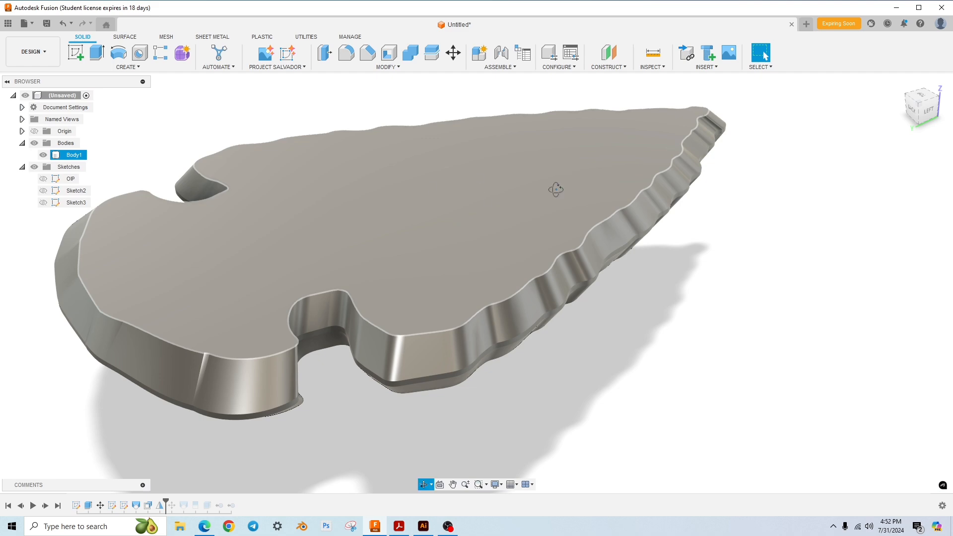
# - Orbit down to a low right-side view of the arrowhead's notched base end
pyautogui.moveTo(552, 188); pyautogui.dragTo(598, 395)
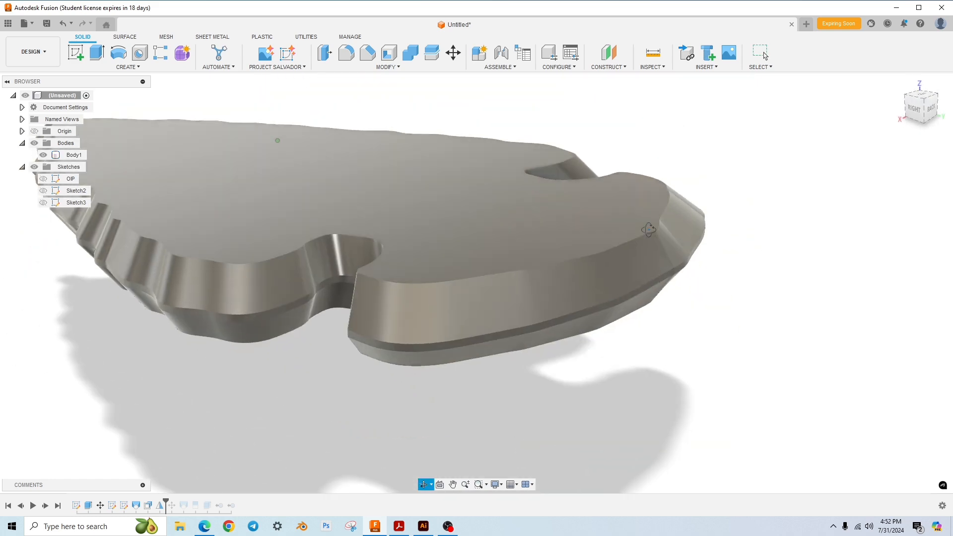
pyautogui.moveTo(648, 229); pyautogui.dragTo(724, 404)
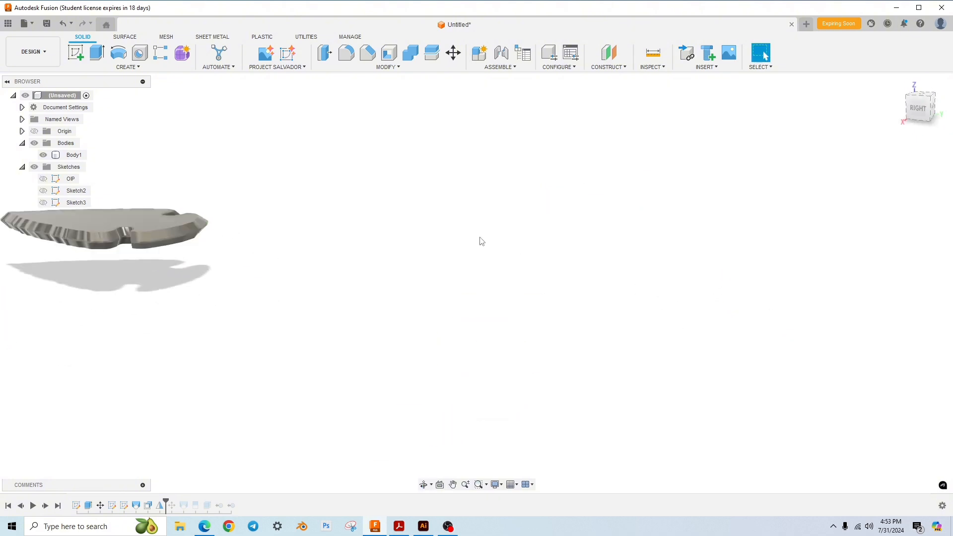
pyautogui.moveTo(473, 244)
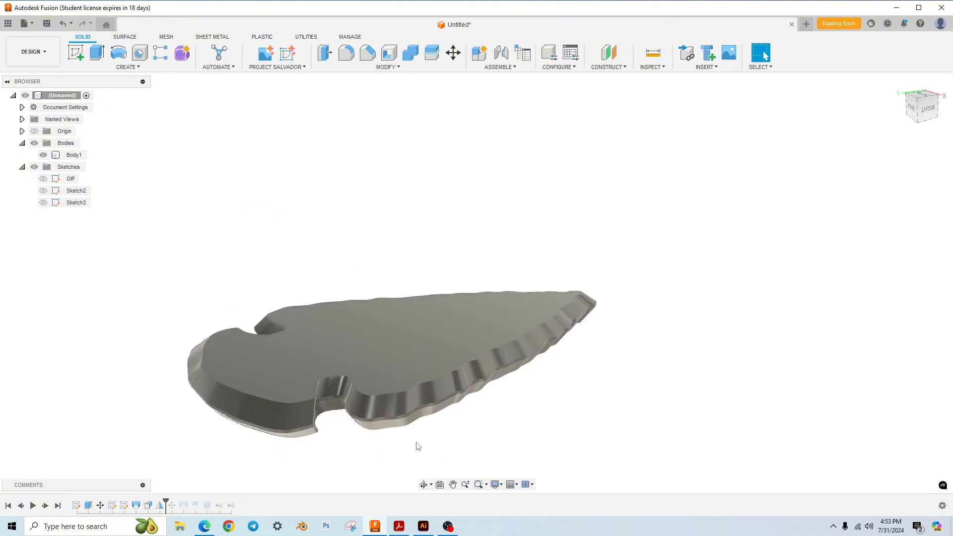
# - Orbit the recentred arrowhead to look down onto its top face and serrated rim
pyautogui.moveTo(413, 364); pyautogui.dragTo(425, 413)
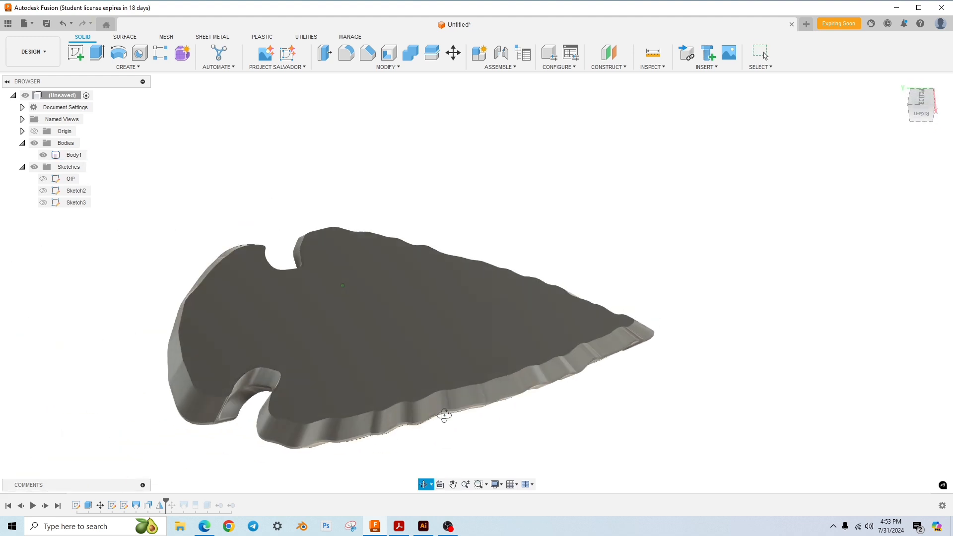
# - Orbit to a low edge-on side view with the serrated rim facing front
pyautogui.moveTo(443, 415); pyautogui.dragTo(482, 375)
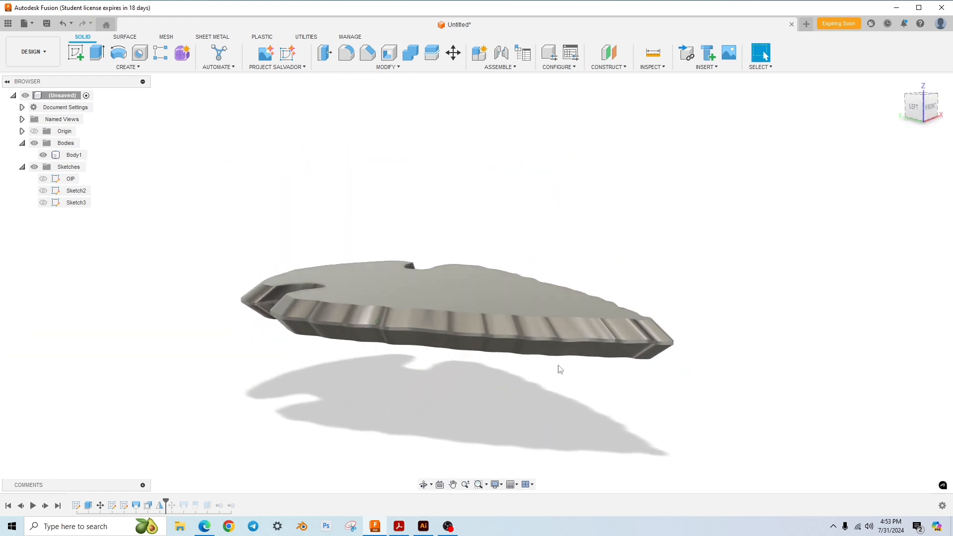
pyautogui.moveTo(663, 271)
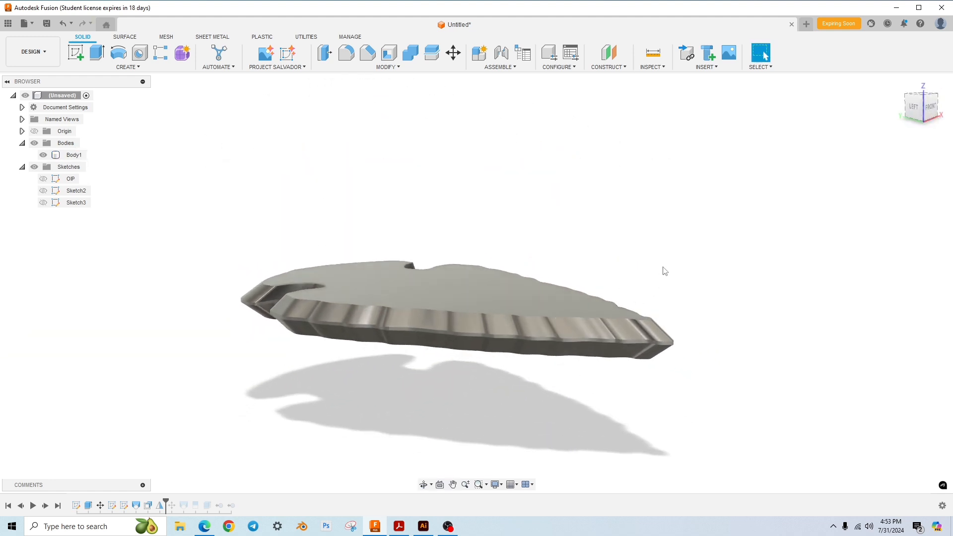